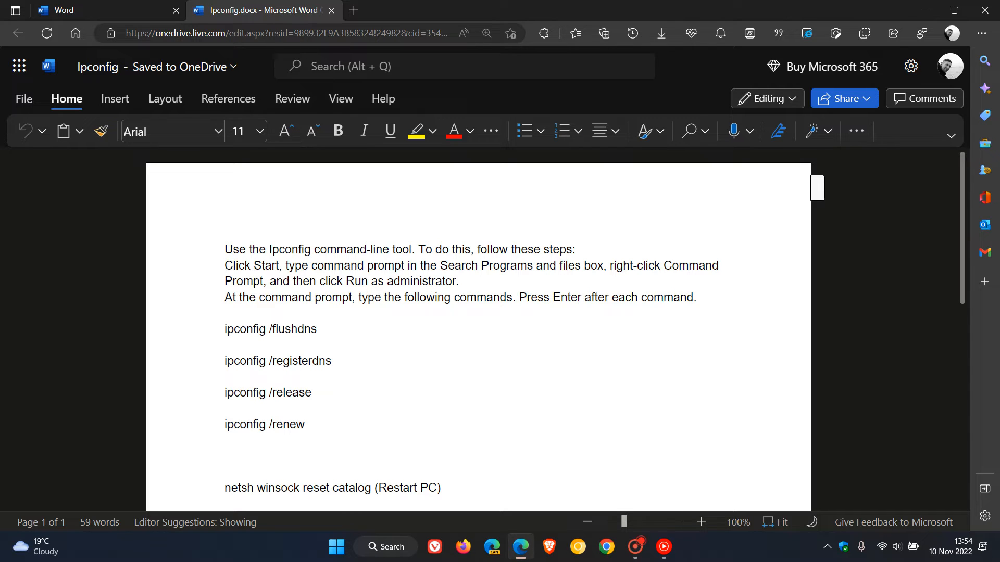
Switch the Ipconfig document from Editing to Reviewing mode so changes become tracked suggestions
left_click(224, 250)
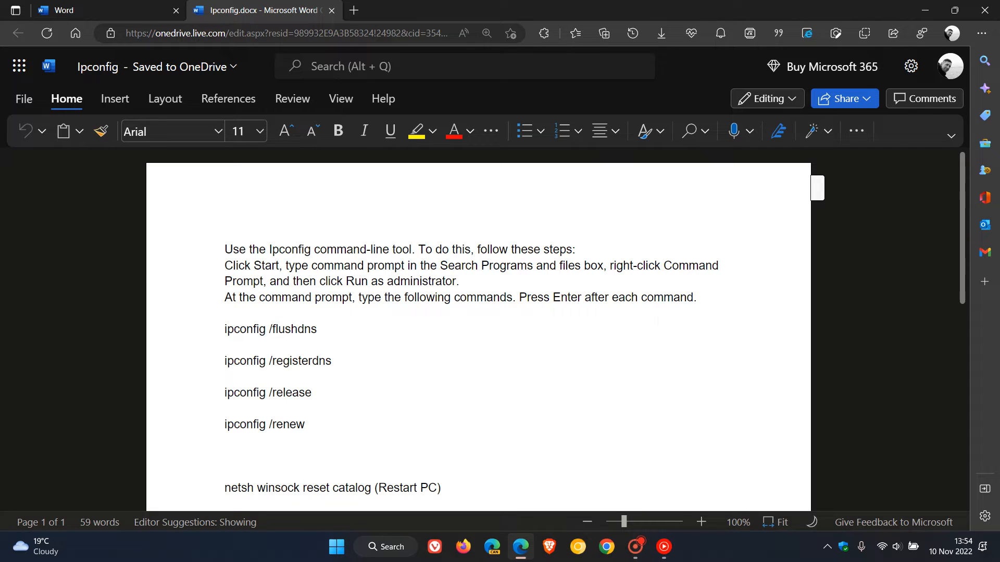
mouse_move(902, 229)
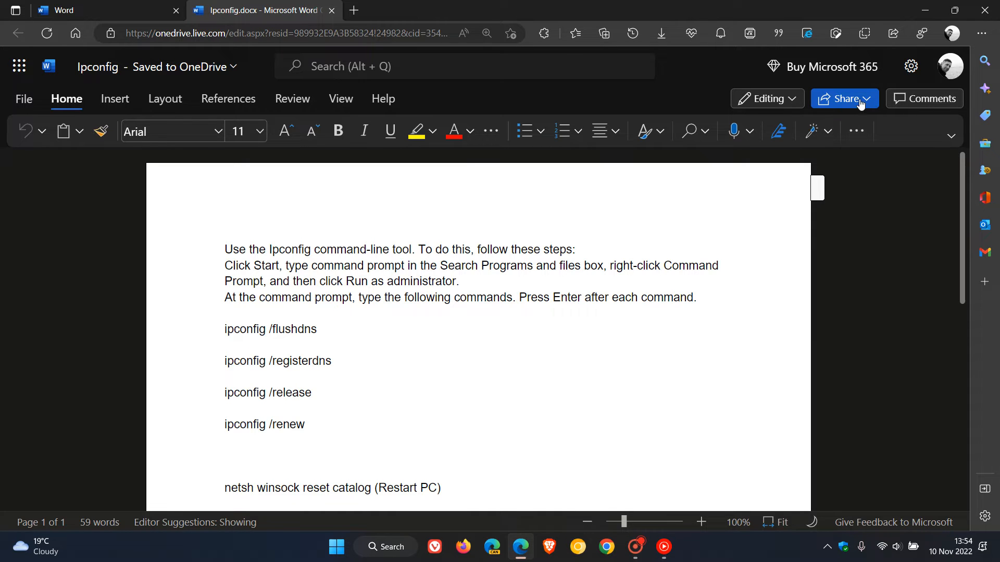
left_click(765, 98)
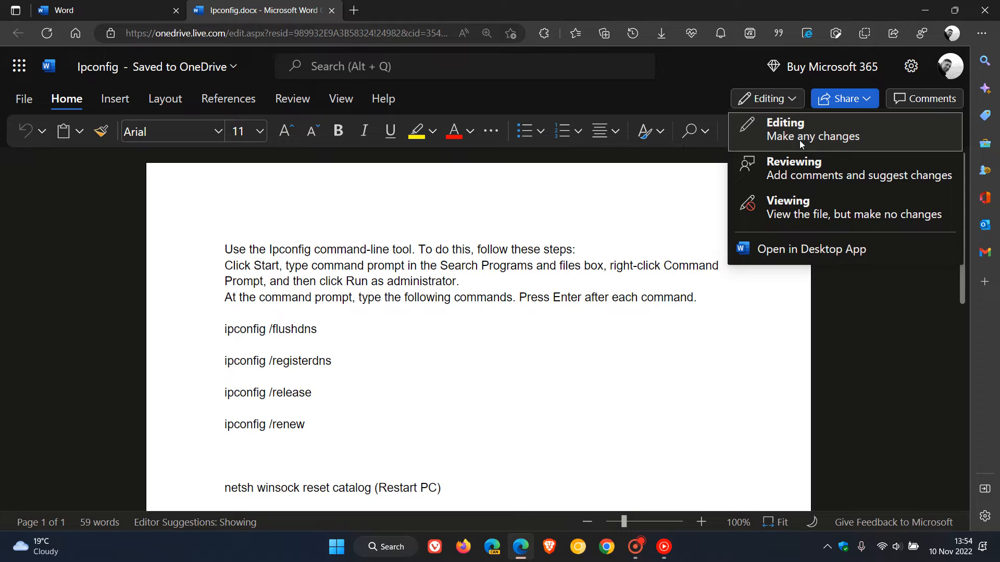
mouse_move(785, 147)
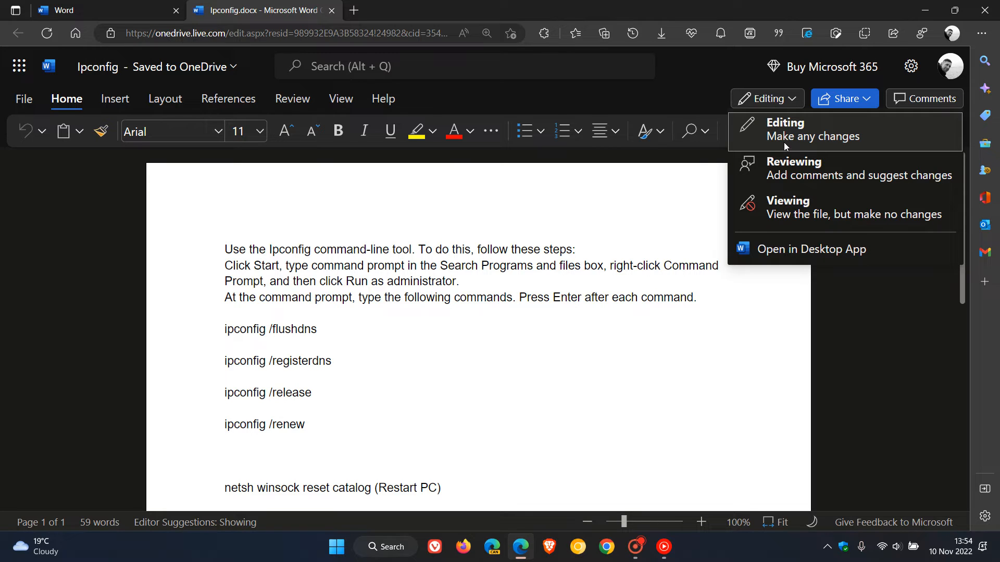
mouse_move(862, 144)
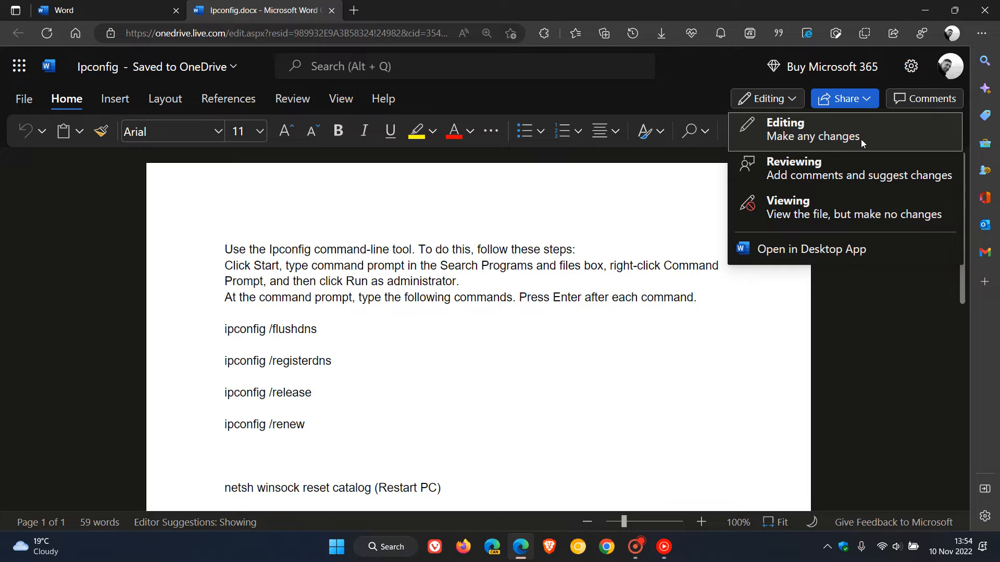
mouse_move(787, 187)
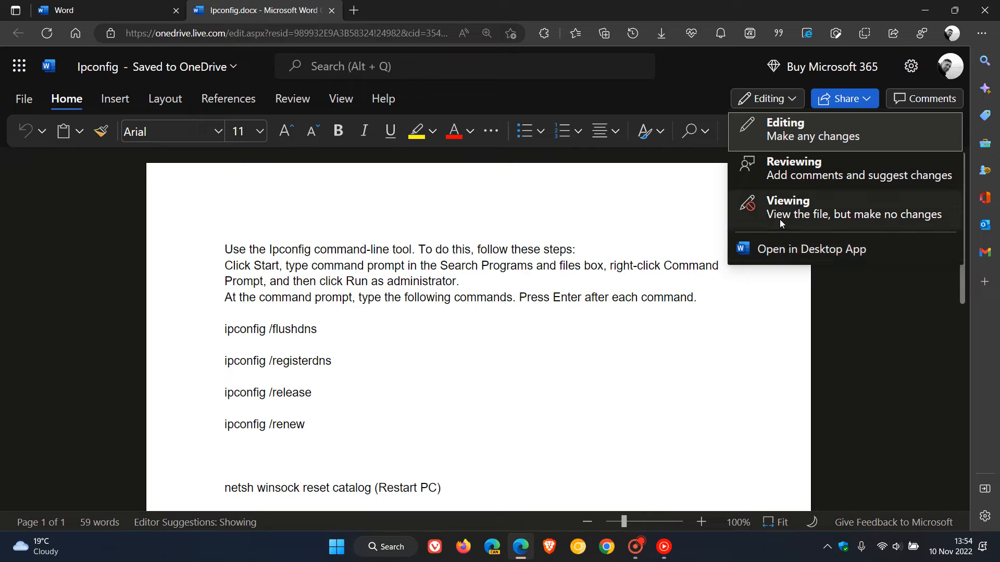
mouse_move(907, 221)
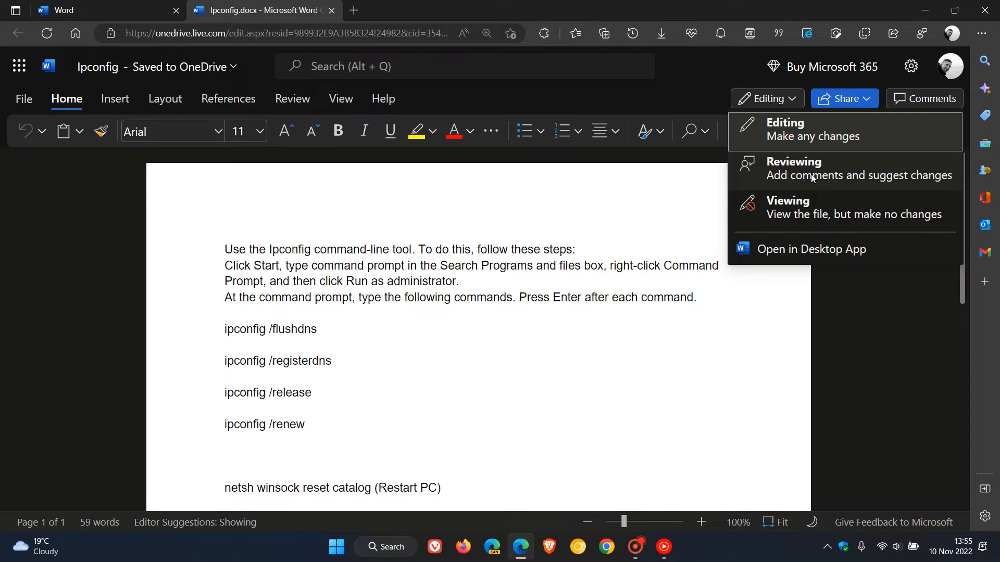
left_click(793, 168)
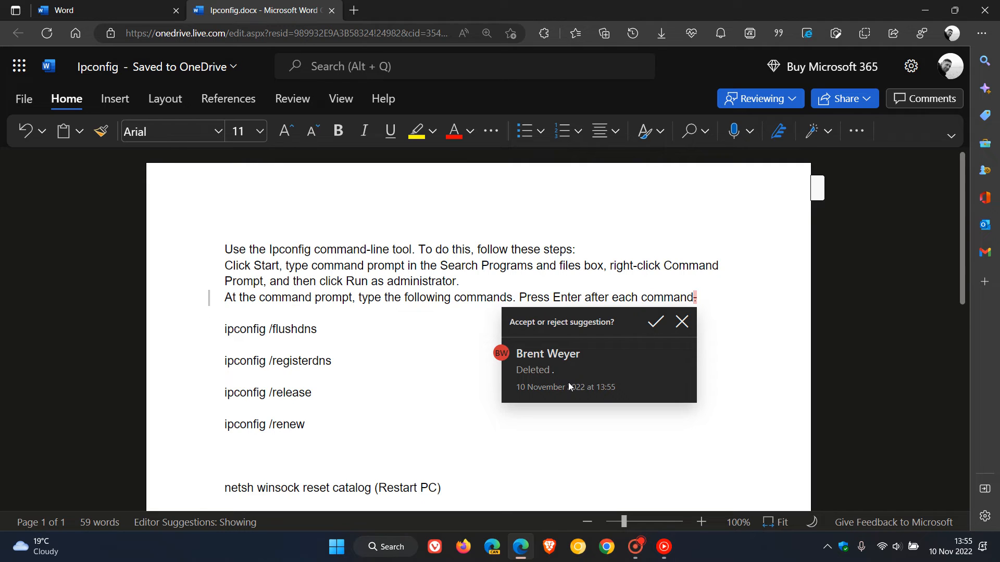
mouse_move(547, 392)
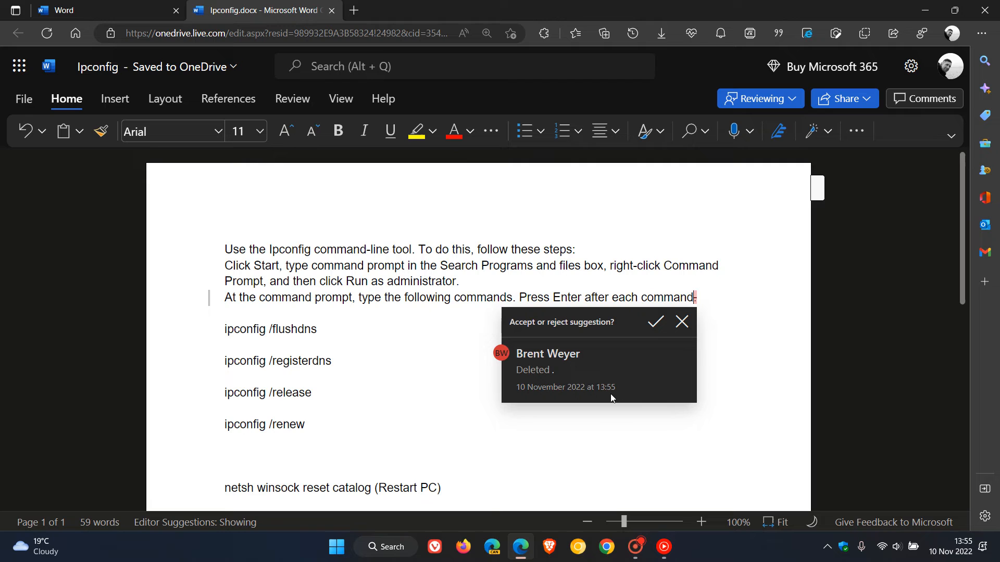
mouse_move(642, 375)
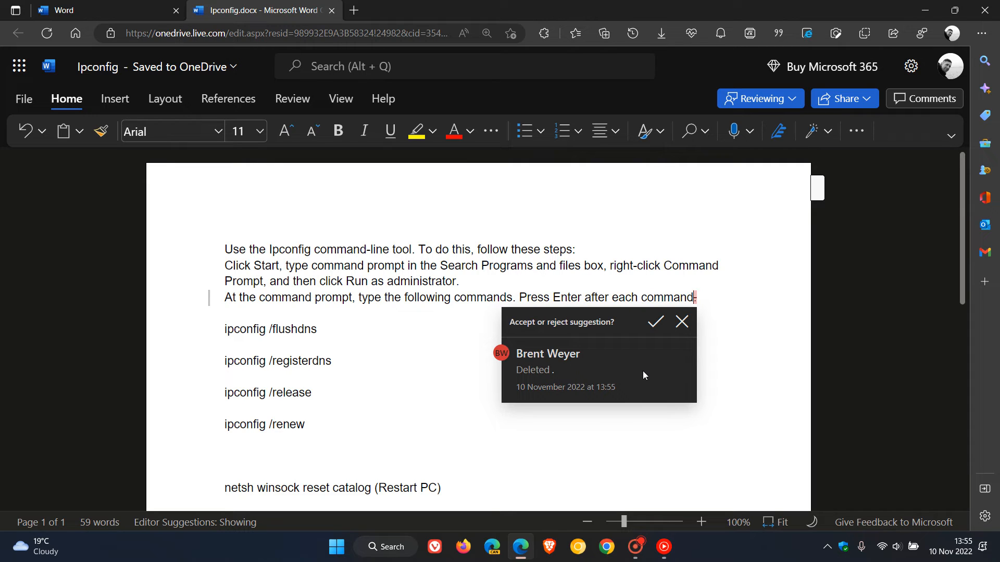
mouse_move(639, 375)
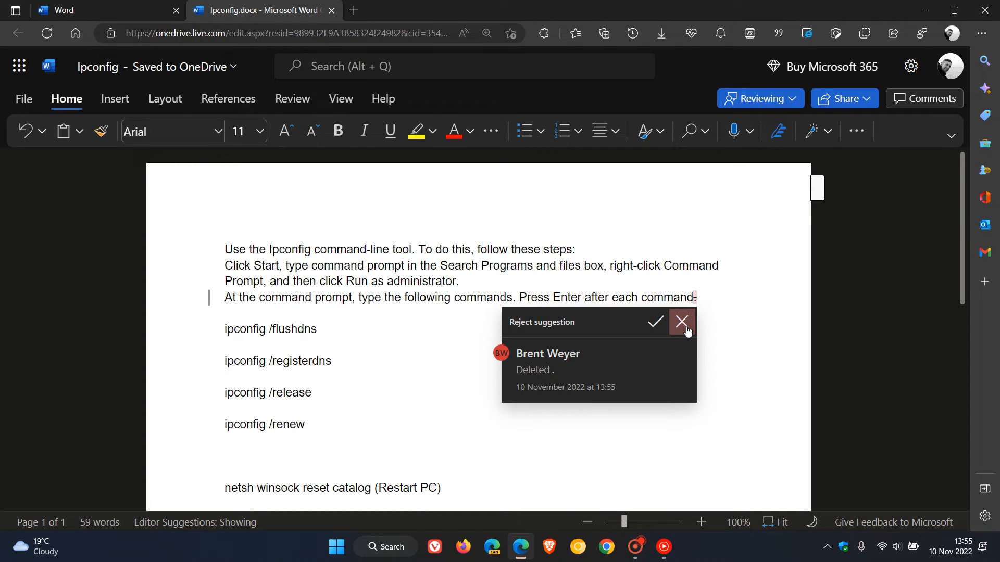
Reject the suggested deletion so the period after "each command" is restored
left_click(681, 321)
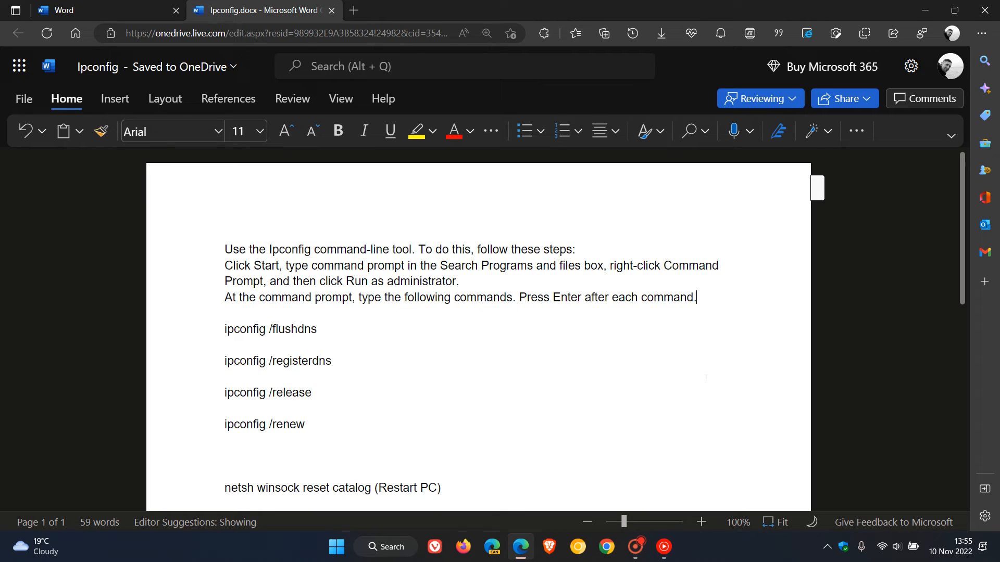
mouse_move(790, 107)
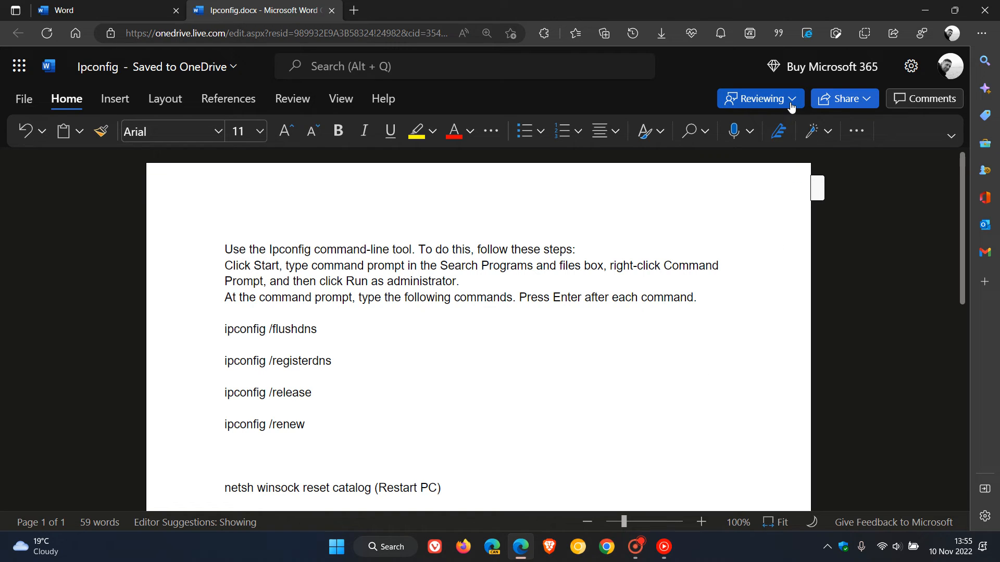
Show the document mode options while still in Reviewing mode
left_click(758, 99)
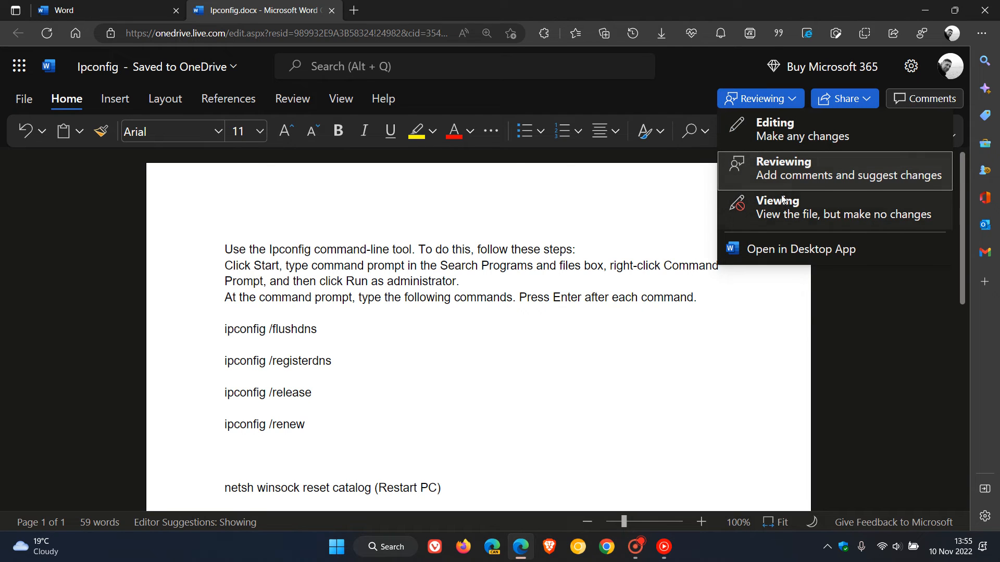
mouse_move(770, 223)
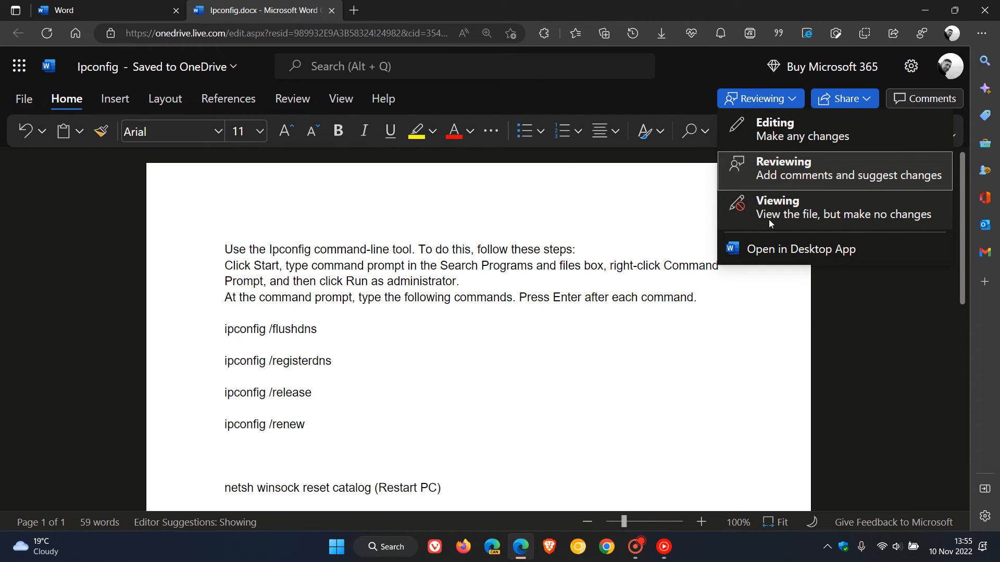
mouse_move(793, 213)
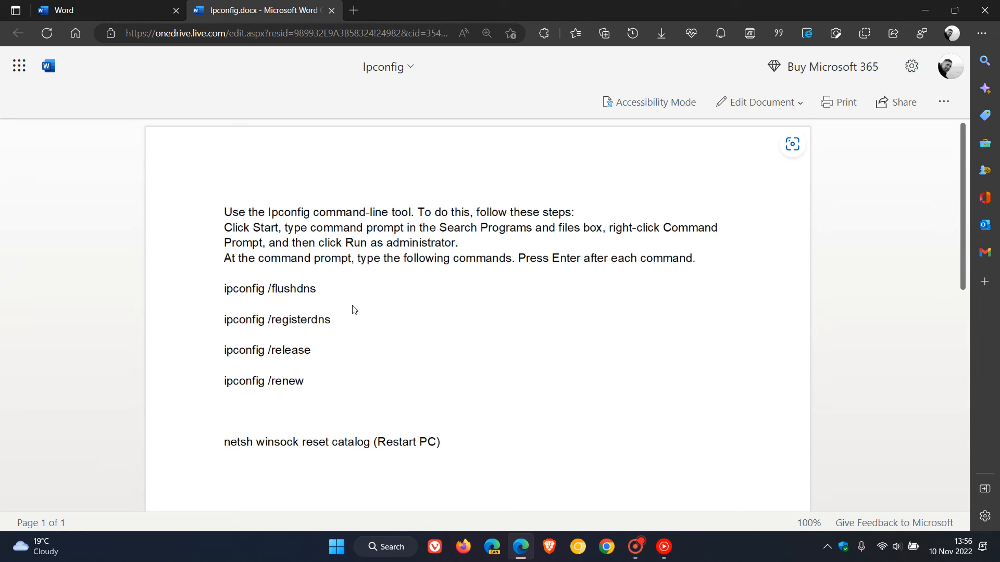
mouse_move(589, 319)
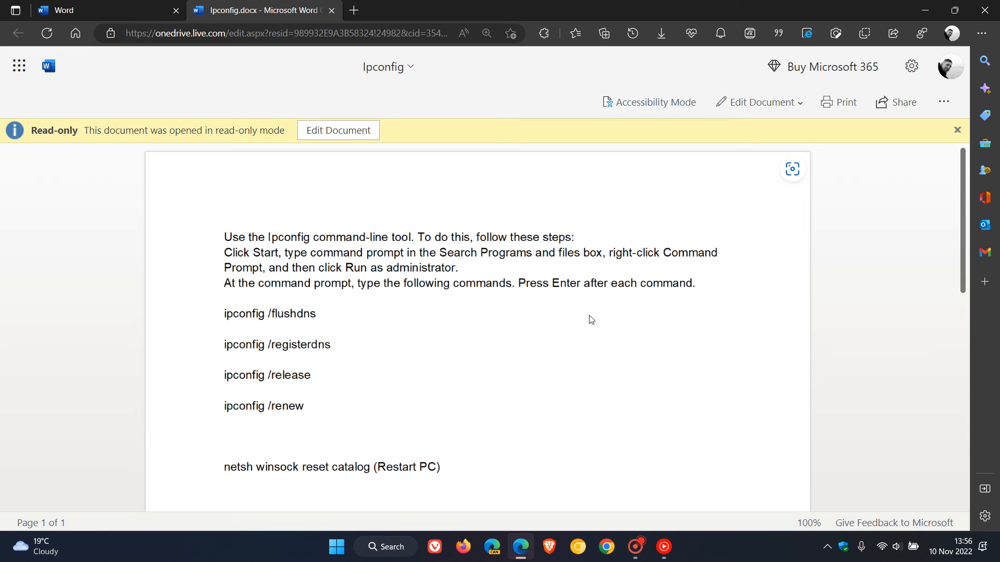
mouse_move(772, 144)
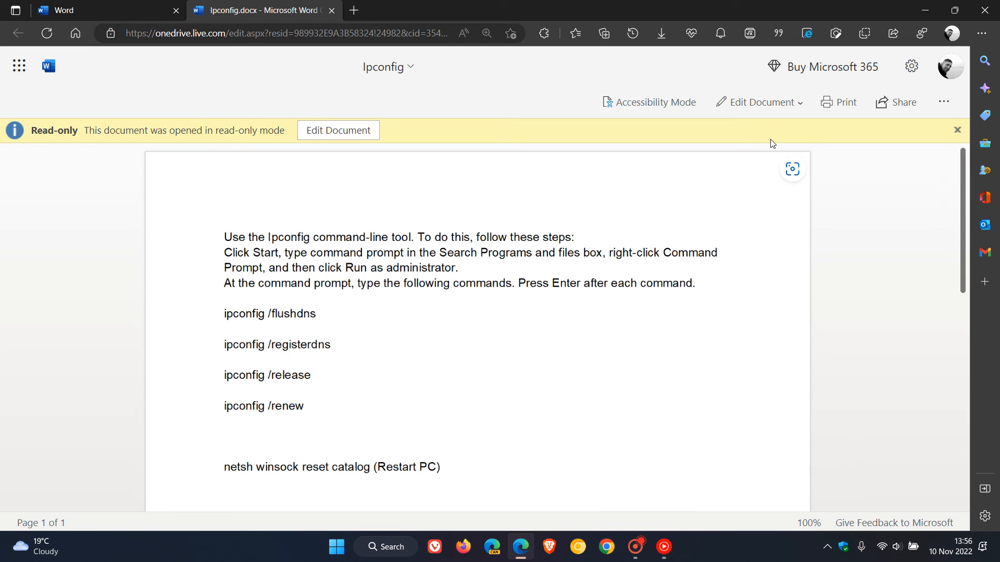
Return the Ipconfig document to full Editing mode and place the cursor in the text
left_click(758, 102)
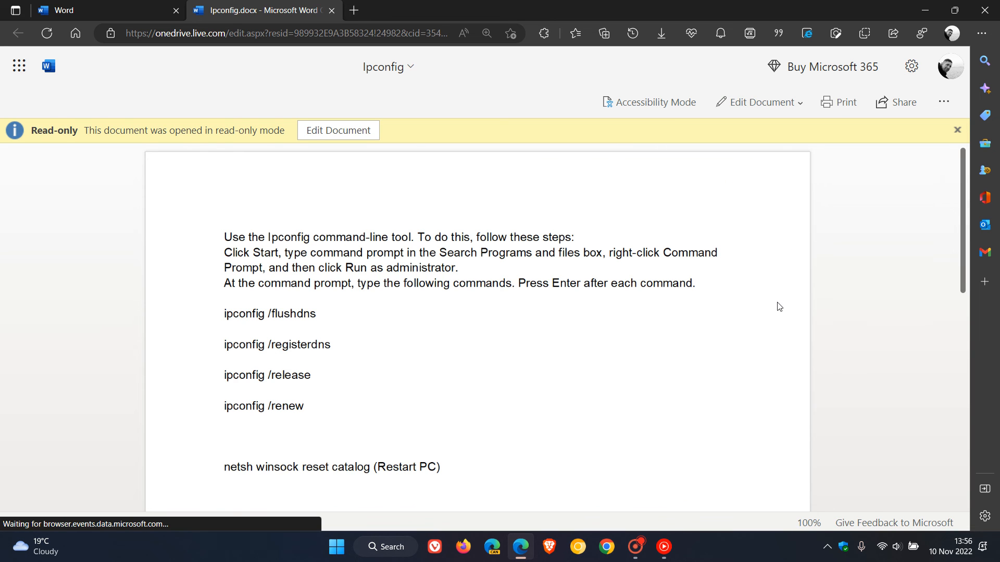
left_click(338, 131)
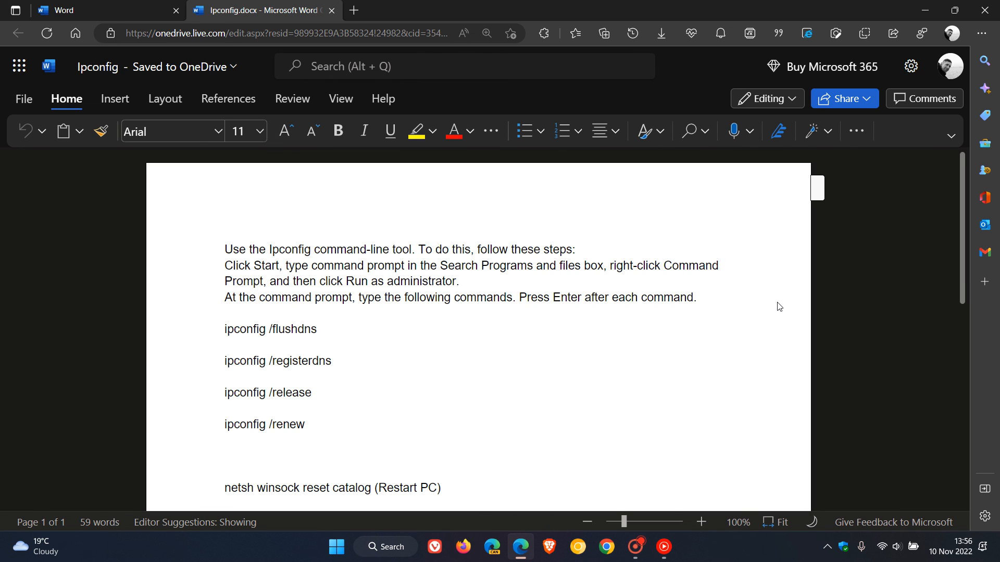
left_click(225, 249)
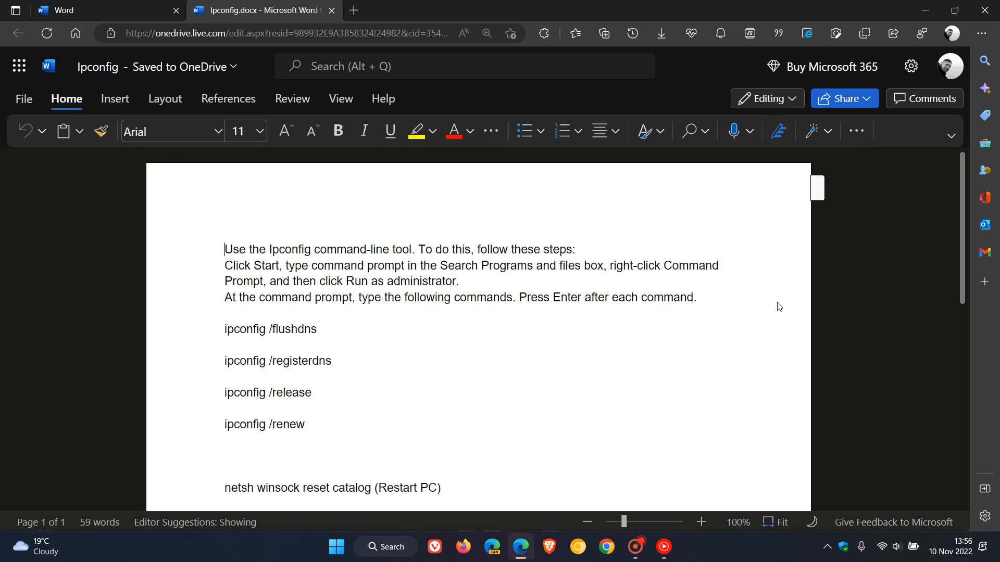